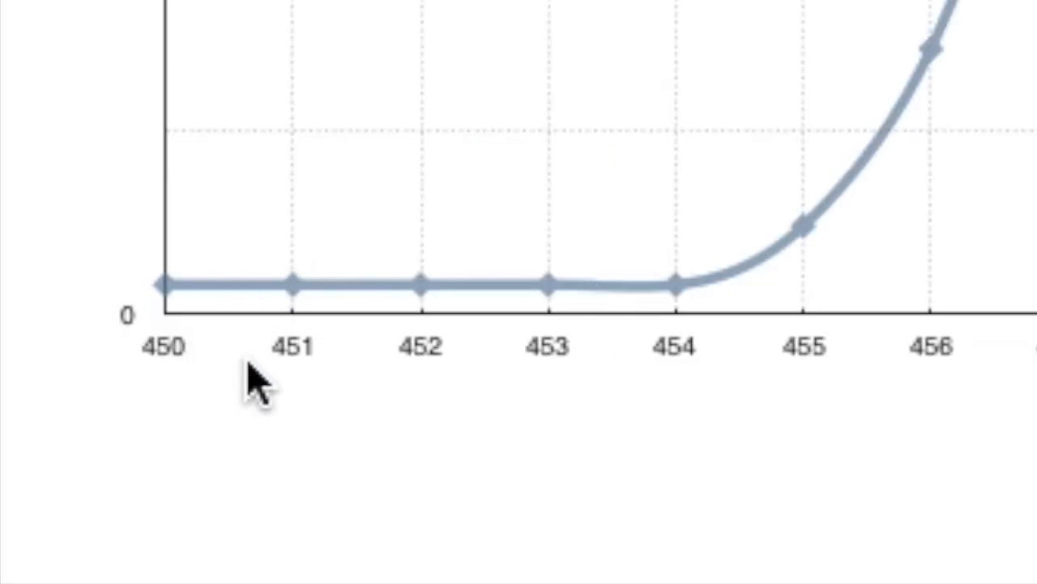
{"action": "mouse_move", "coordinate": [535, 349]}
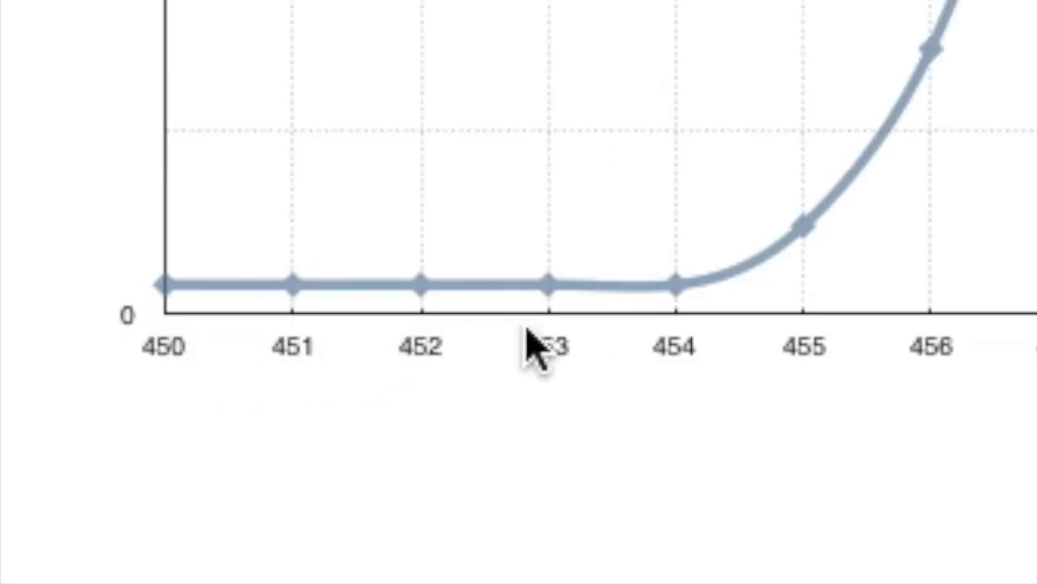
{"action": "mouse_move", "coordinate": [300, 332]}
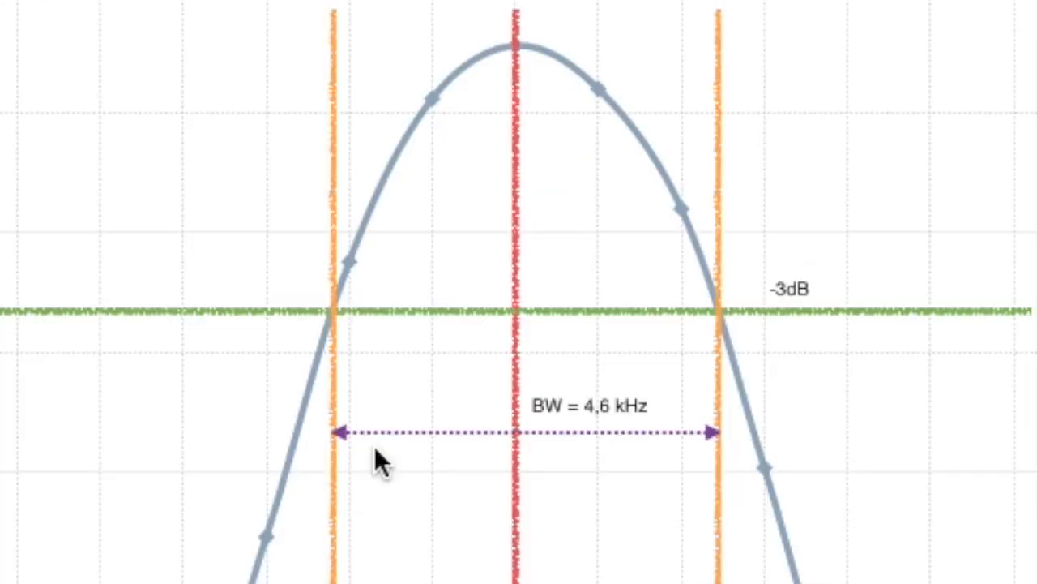
{"action": "mouse_move", "coordinate": [332, 304]}
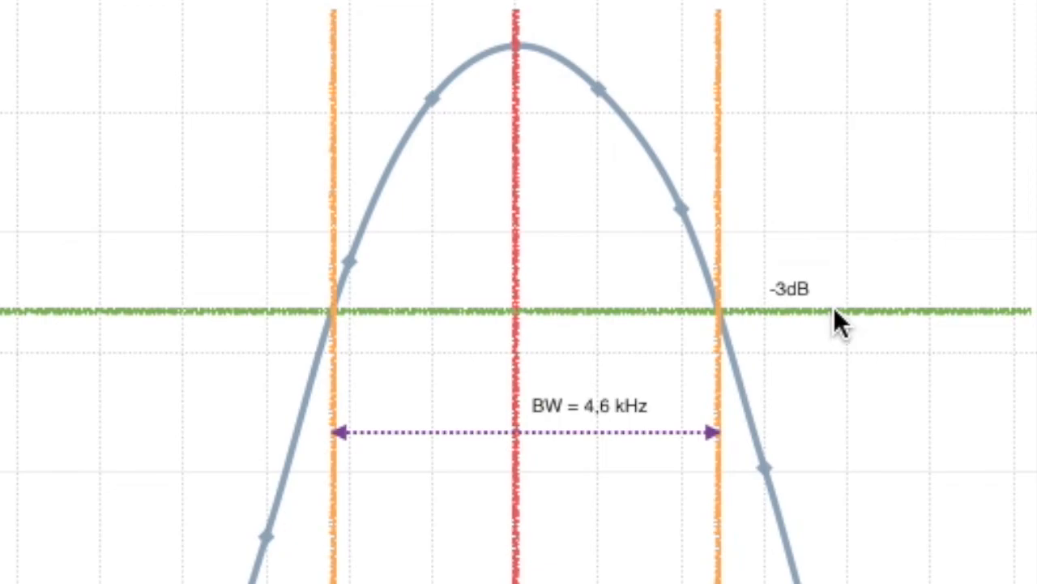
{"action": "mouse_move", "coordinate": [131, 331]}
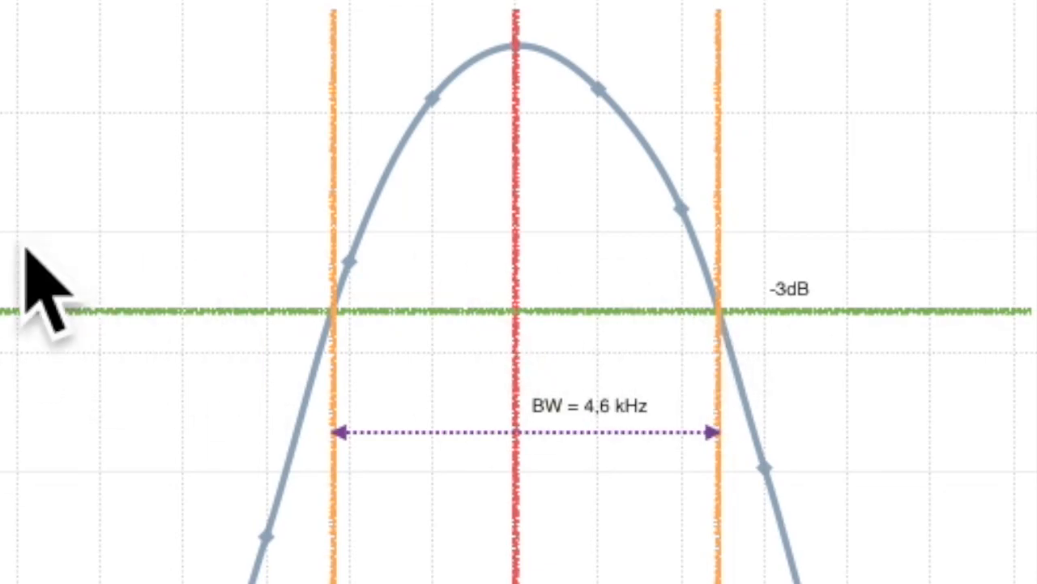
{"action": "mouse_move", "coordinate": [506, 305]}
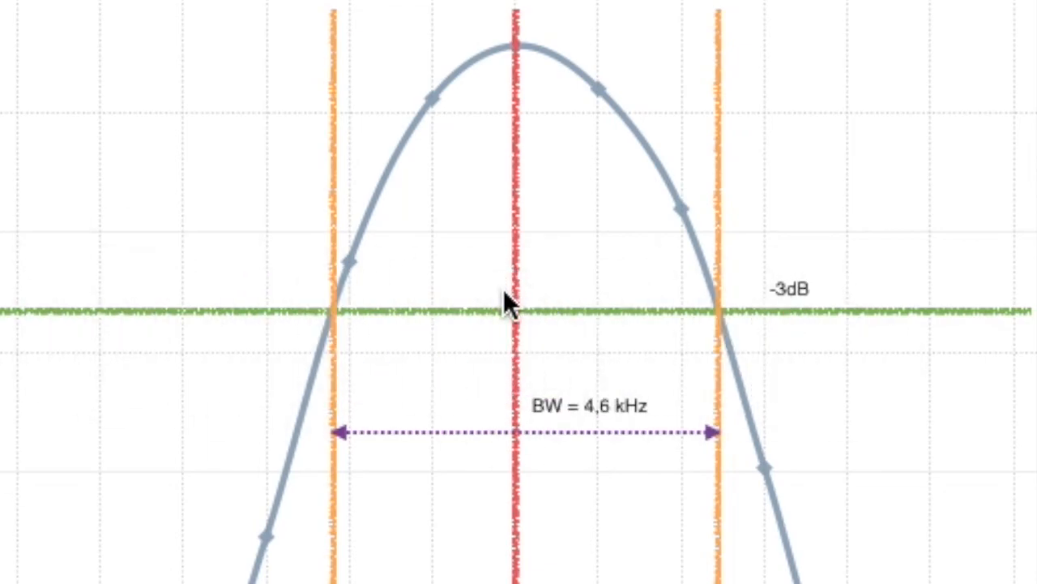
{"action": "mouse_move", "coordinate": [726, 324]}
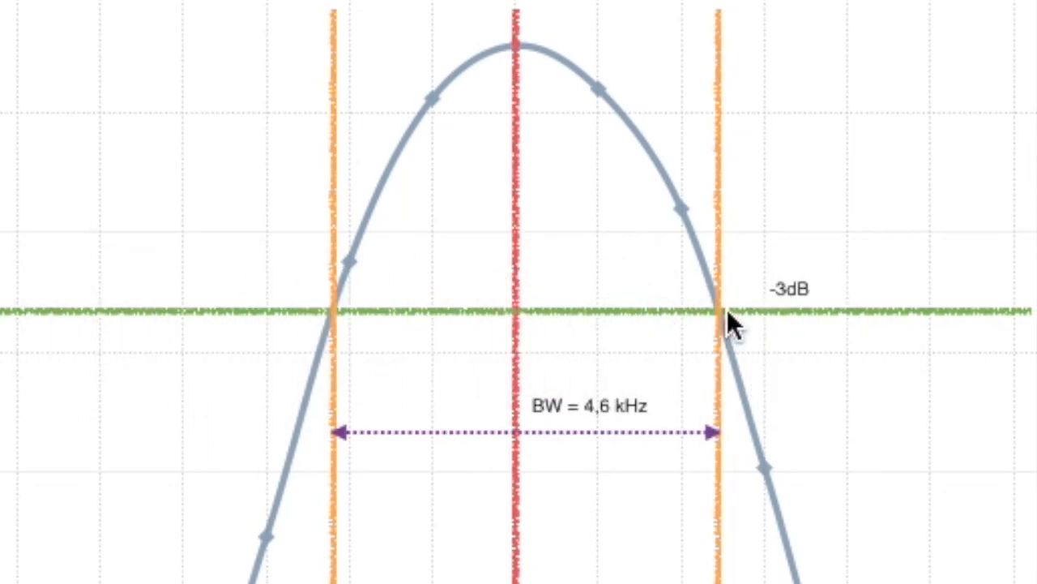
{"action": "mouse_move", "coordinate": [440, 191]}
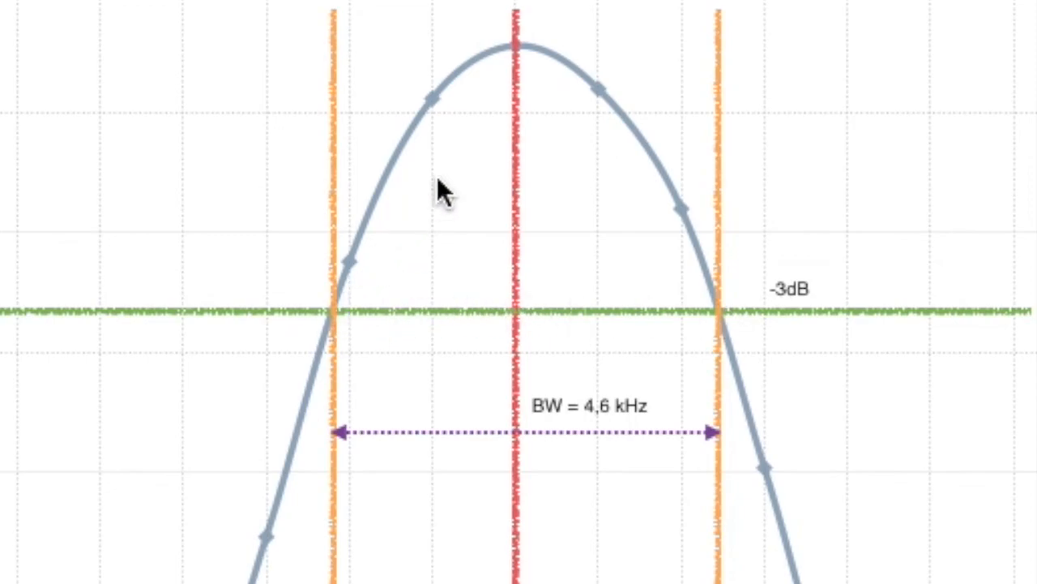
{"action": "mouse_move", "coordinate": [745, 332]}
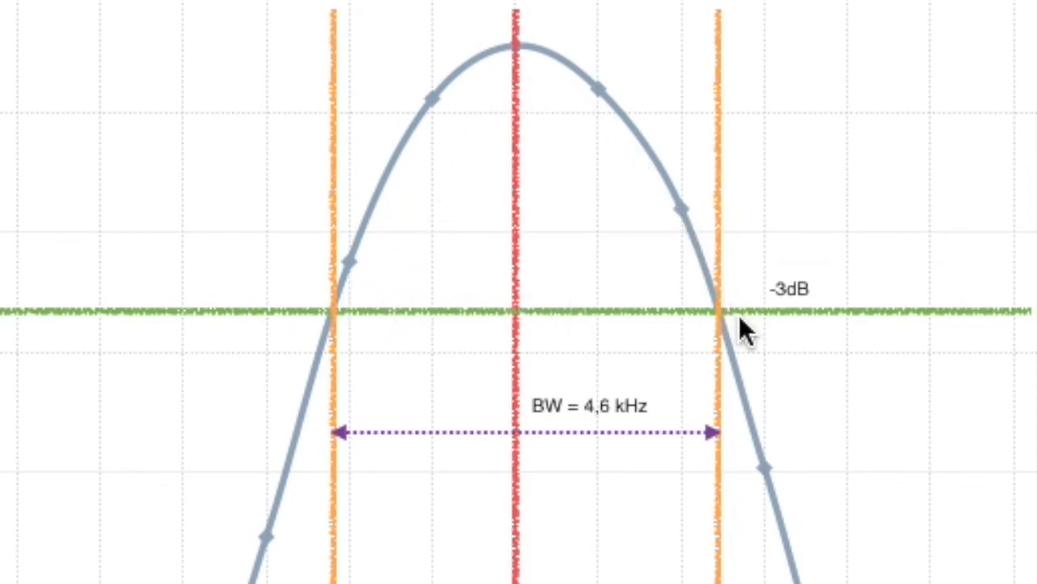